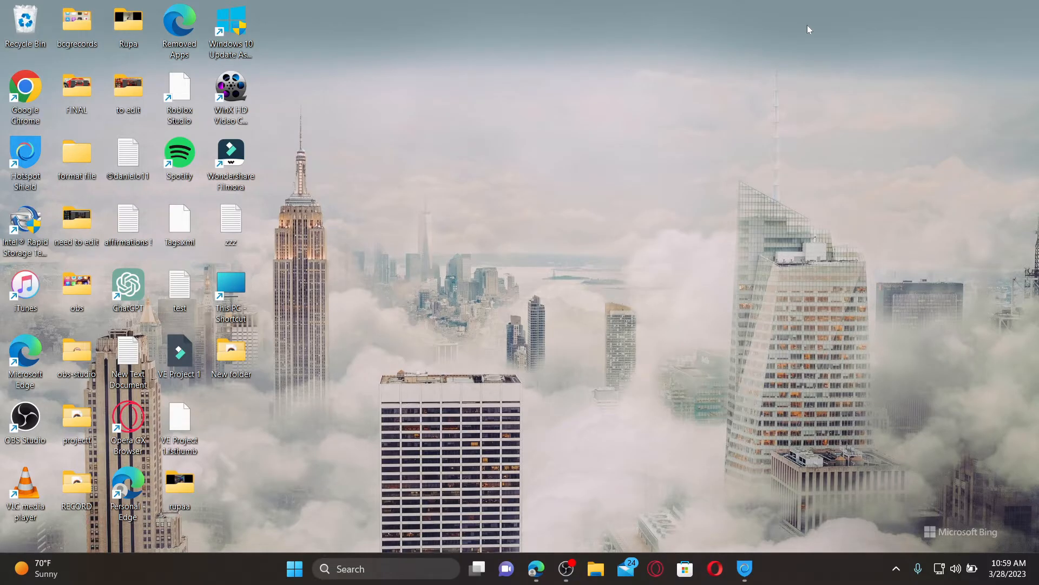
pyautogui.moveTo(623, 351)
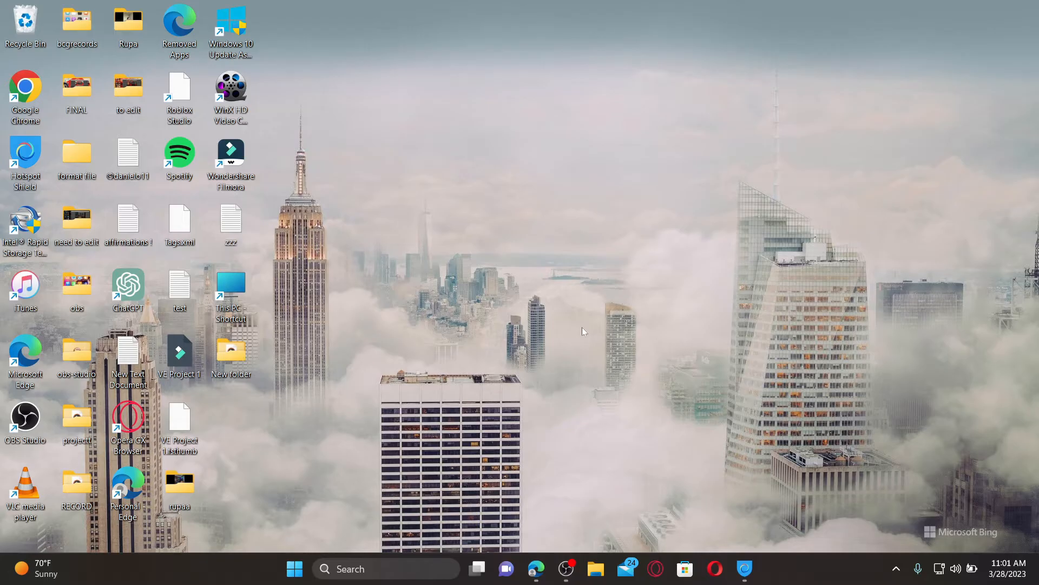
pyautogui.moveTo(535, 569)
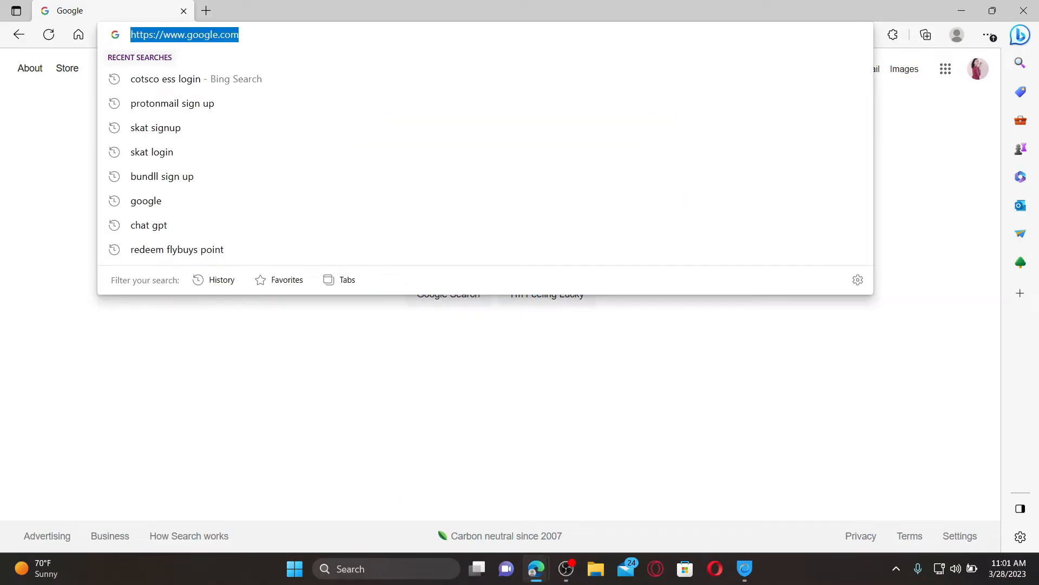
# - Go to ess.costco.com via the address bar suggestion
pyautogui.write('ess.costco.com')
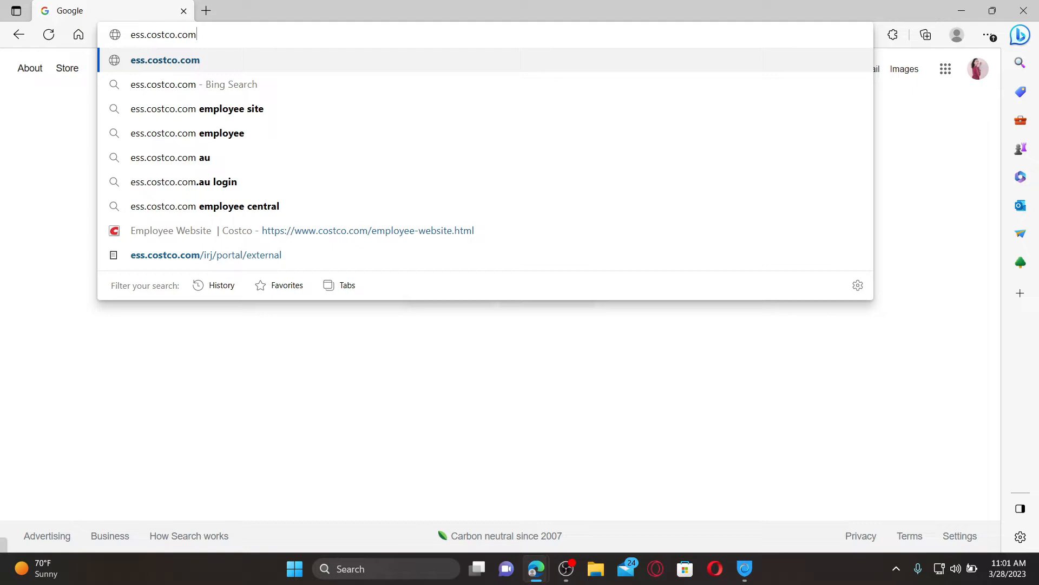
pyautogui.click(165, 59)
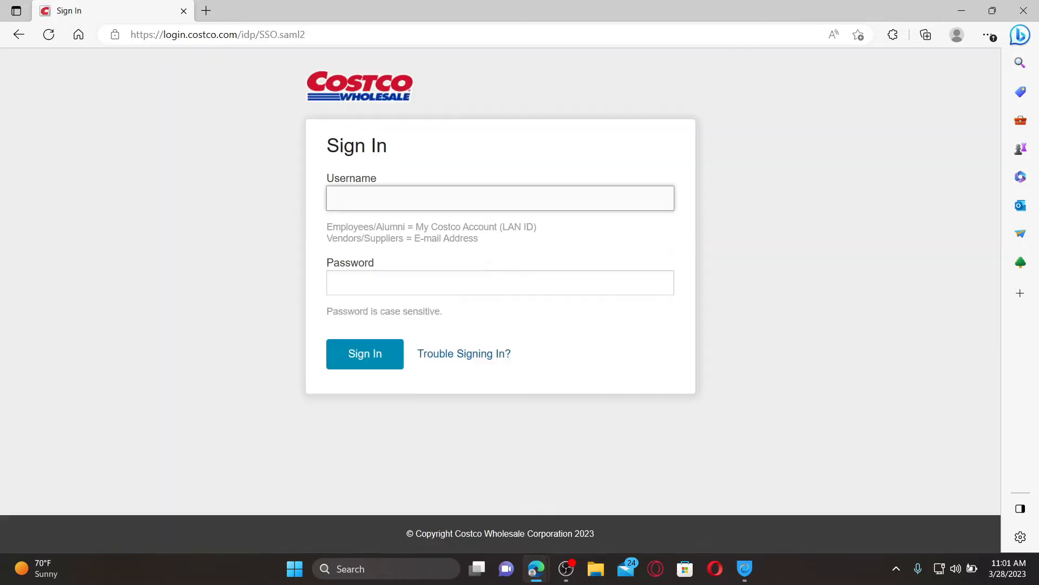
pyautogui.click(500, 198)
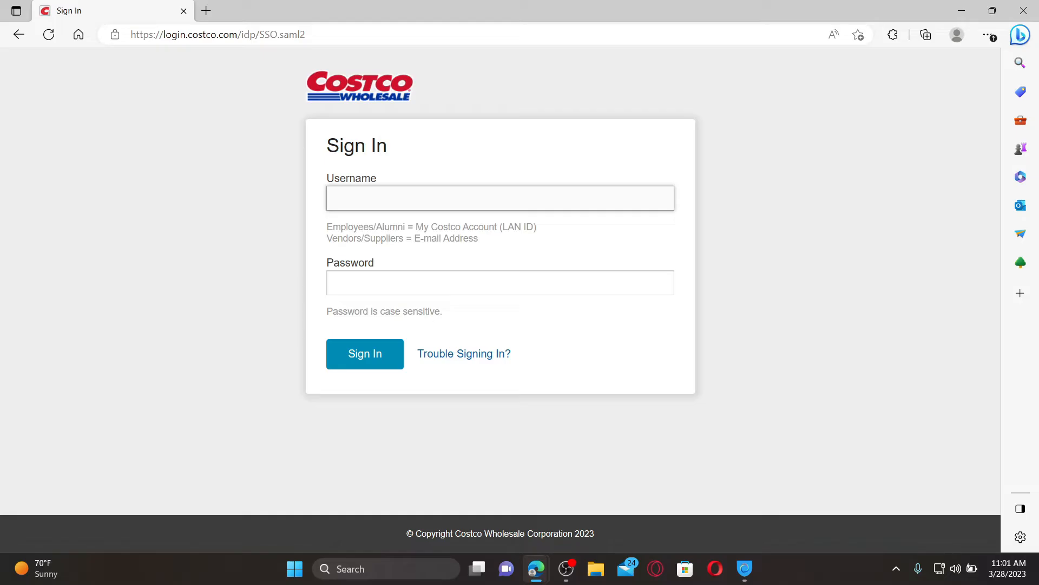
pyautogui.click(500, 197)
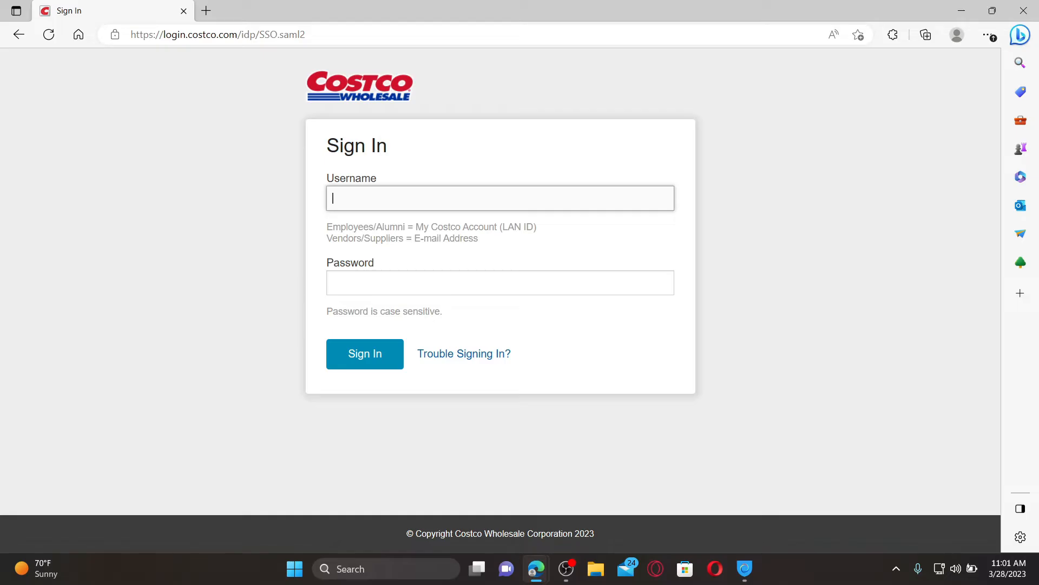
pyautogui.write('Ru')
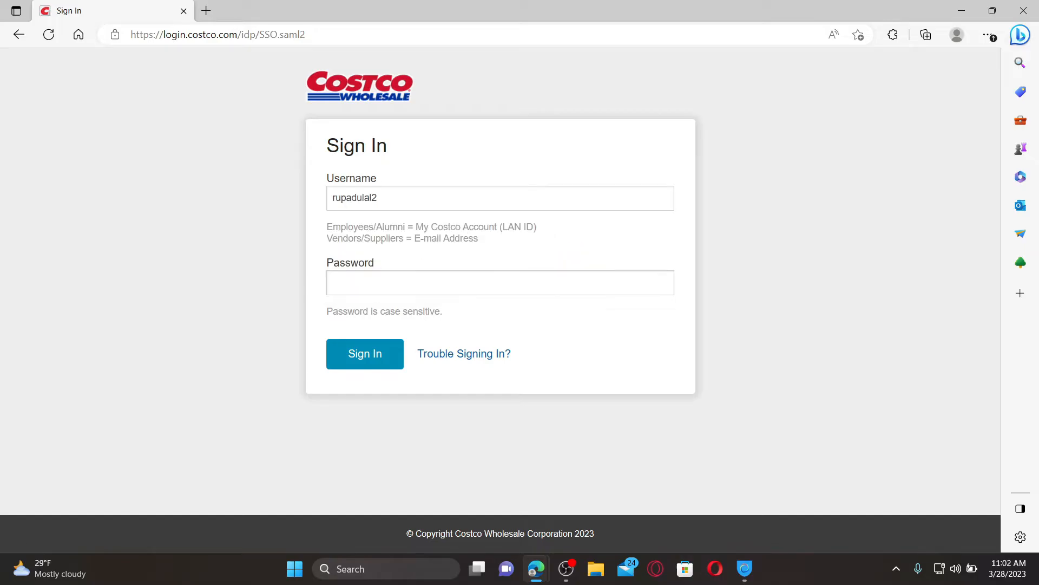
pyautogui.write('password')
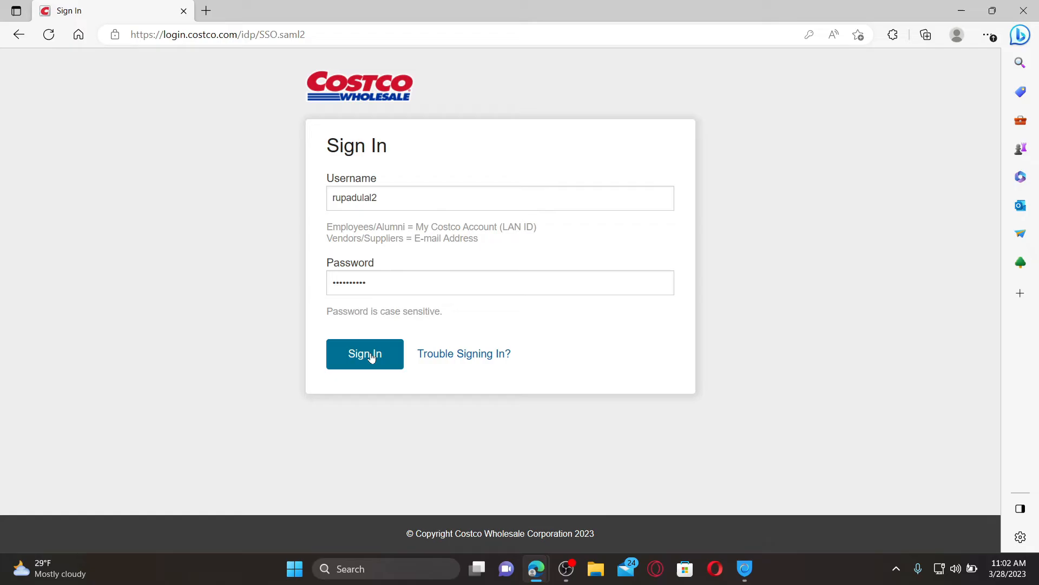
pyautogui.moveTo(365, 354)
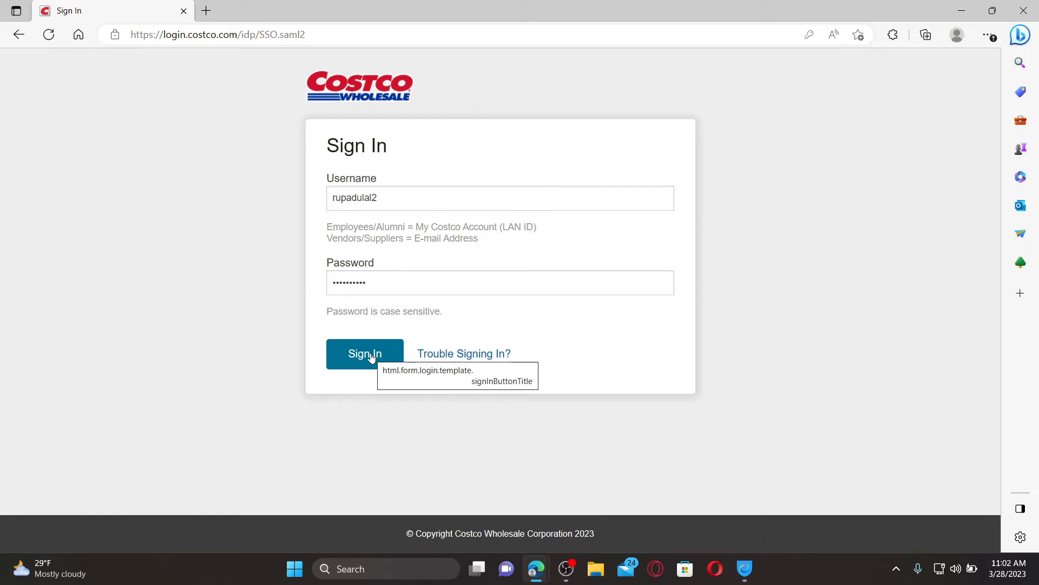
pyautogui.moveTo(411, 328)
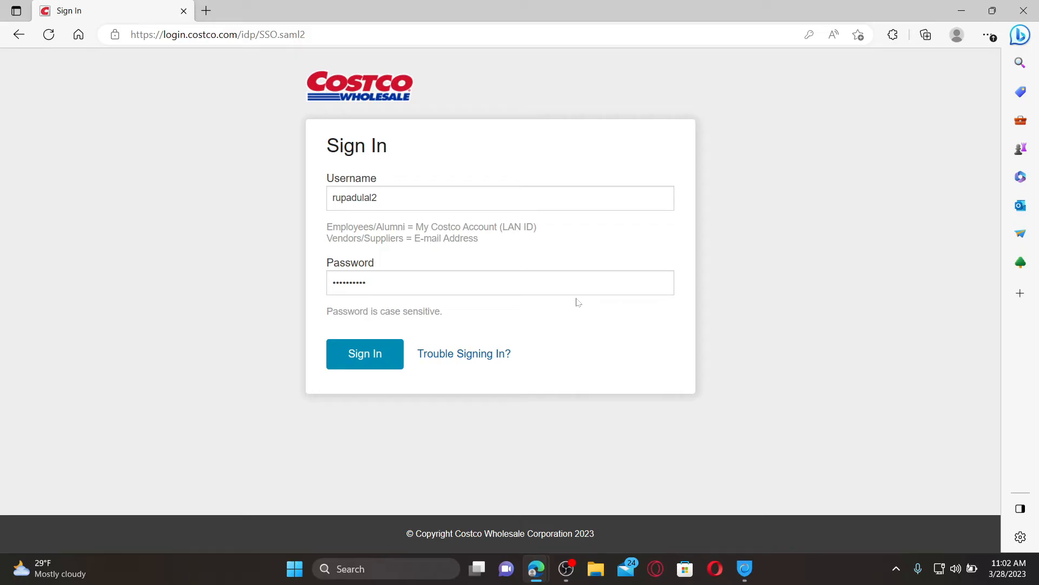
pyautogui.moveTo(463, 353)
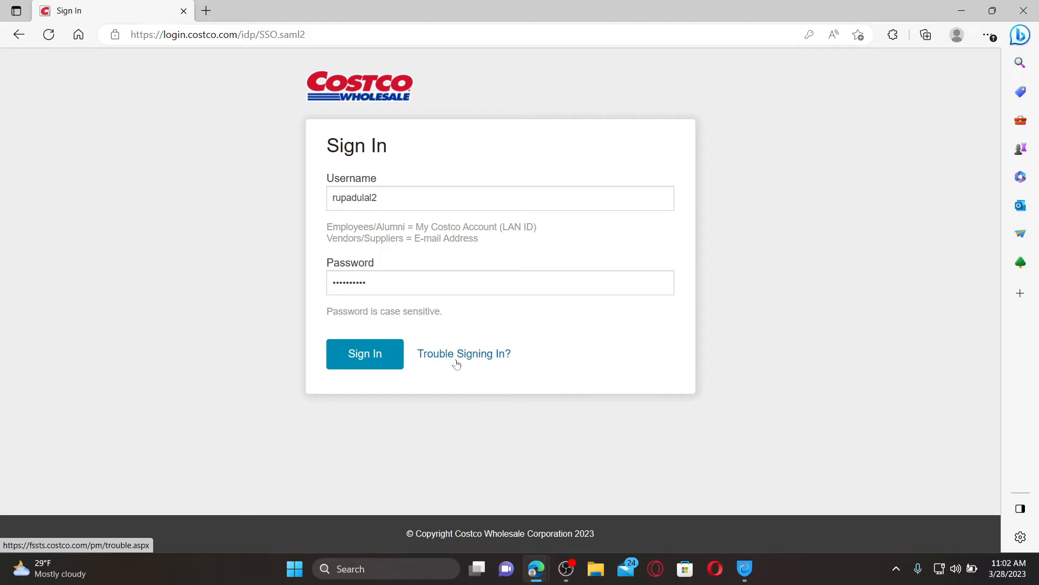
pyautogui.moveTo(464, 357)
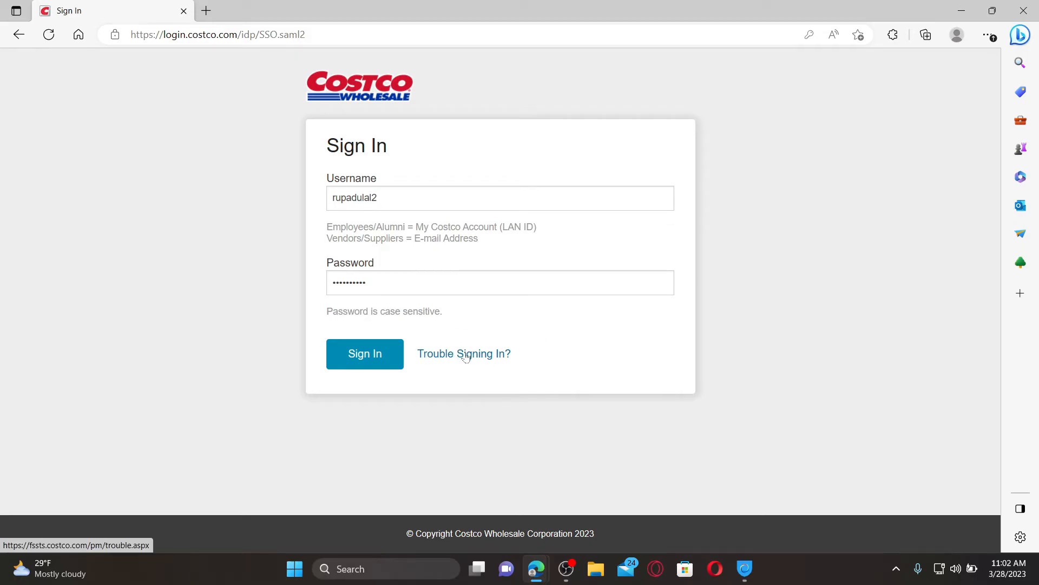
pyautogui.moveTo(961, 11)
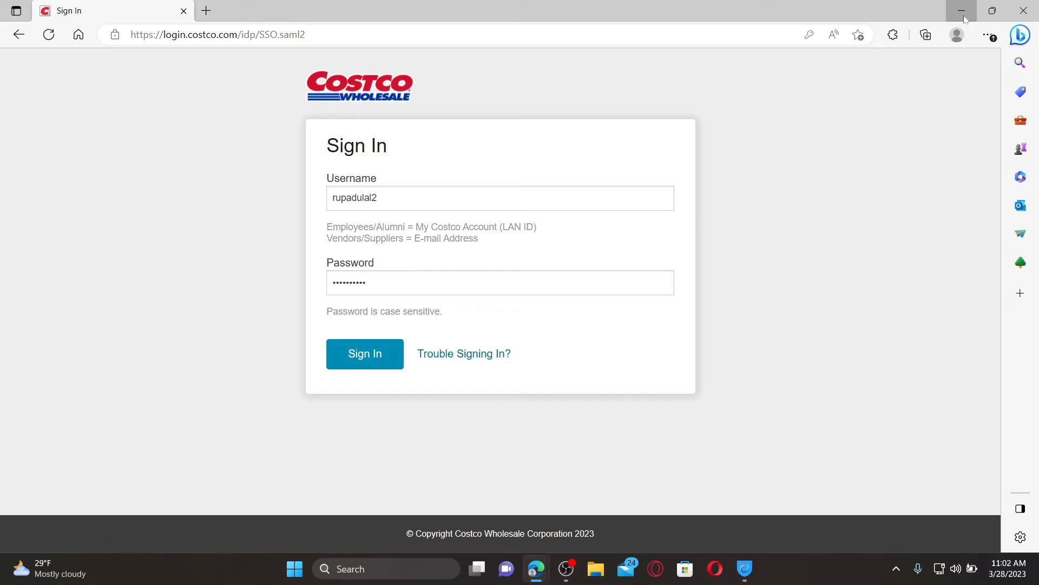
# - Minimize the Edge window showing the unsubmitted sign-in form
pyautogui.click(962, 11)
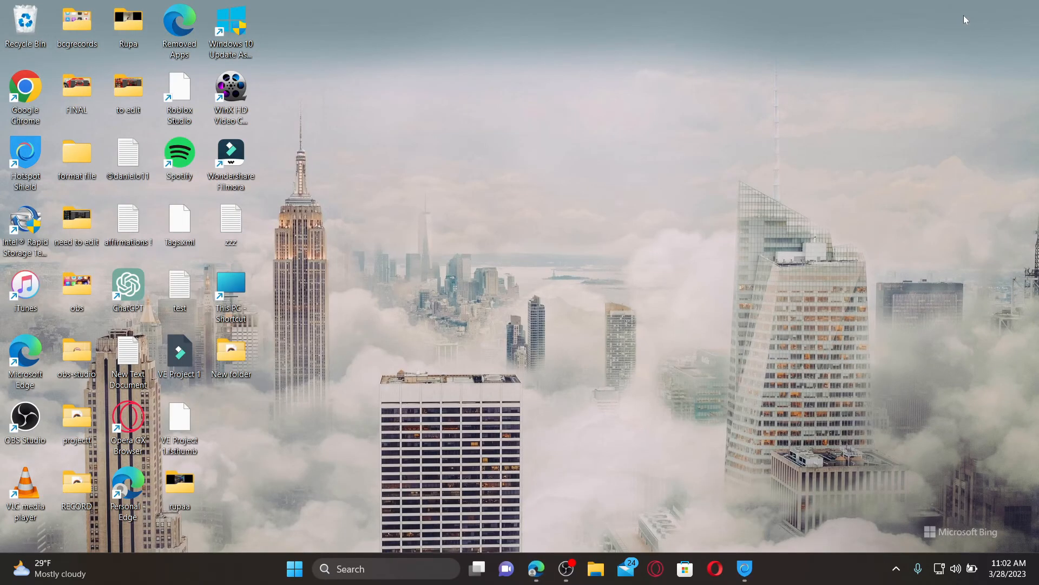